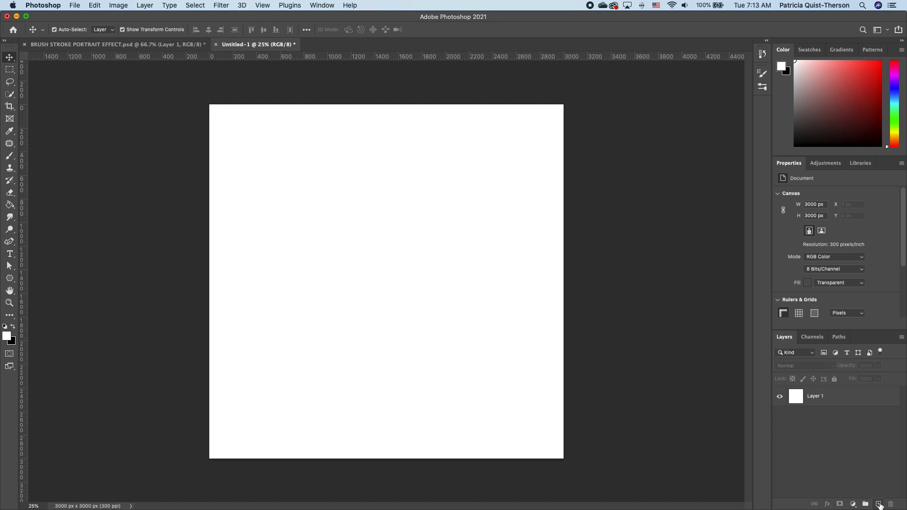
- Draw a freehand lasso blob on a new layer and fill it solid black
left_click(879, 503)
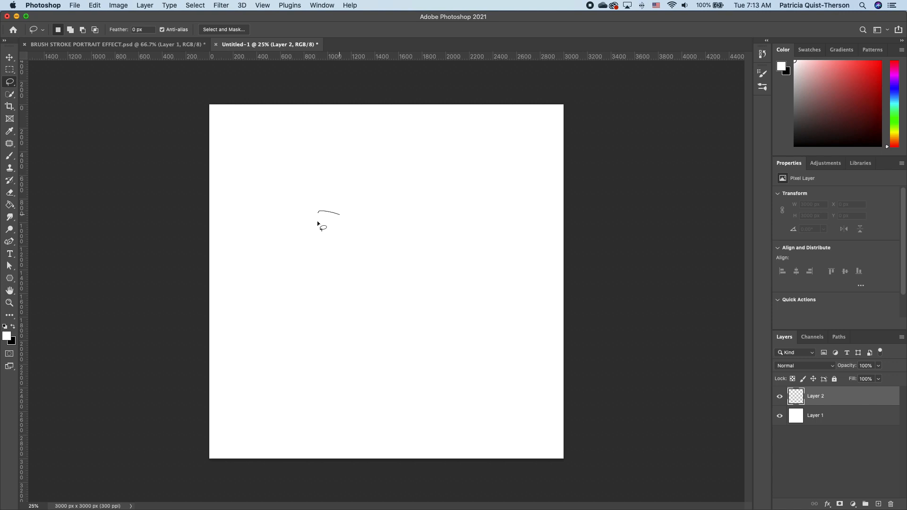
left_click_drag(328, 217, 405, 314)
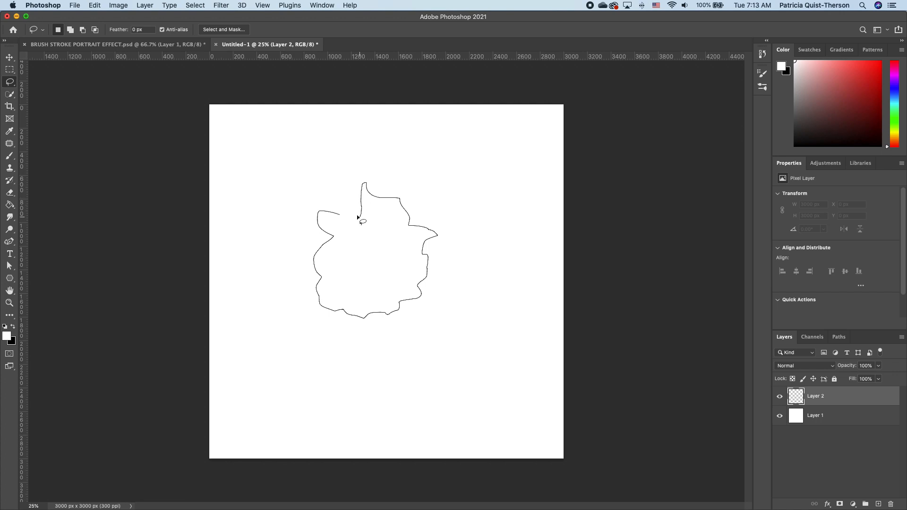
left_click(361, 222)
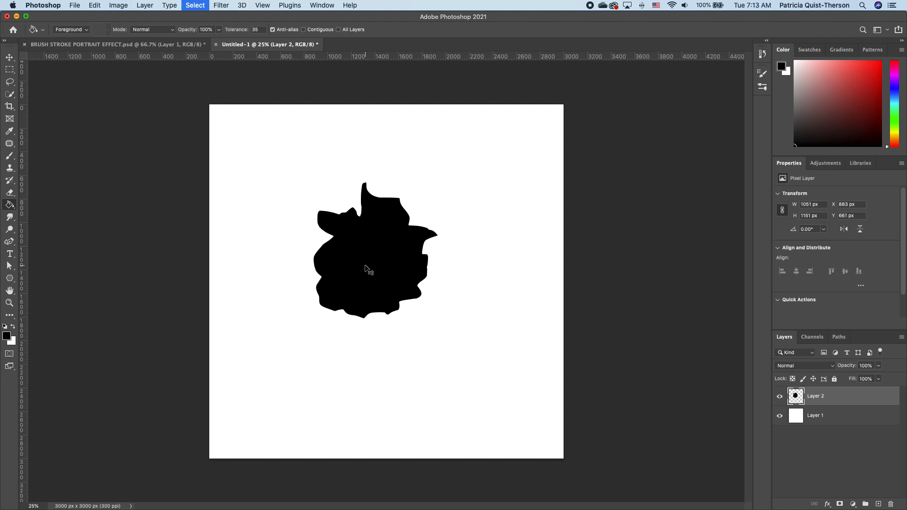
left_click(10, 57)
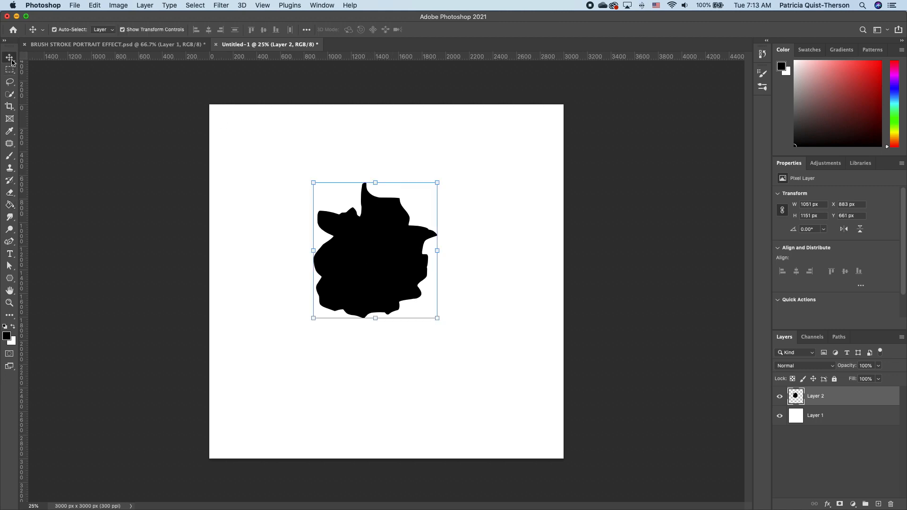
- Nudge the blob lower and define it as a brush preset named 'custom brush'
left_click_drag(374, 250, 421, 308)
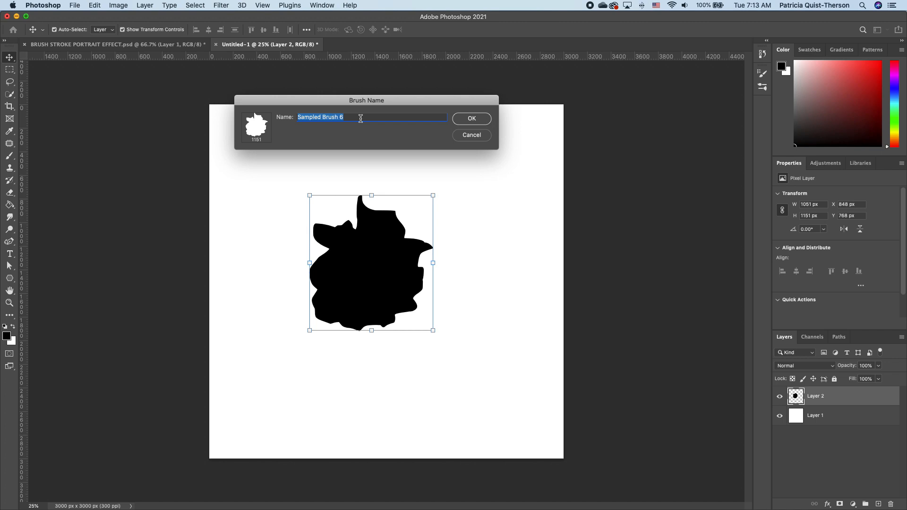
type("custom br")
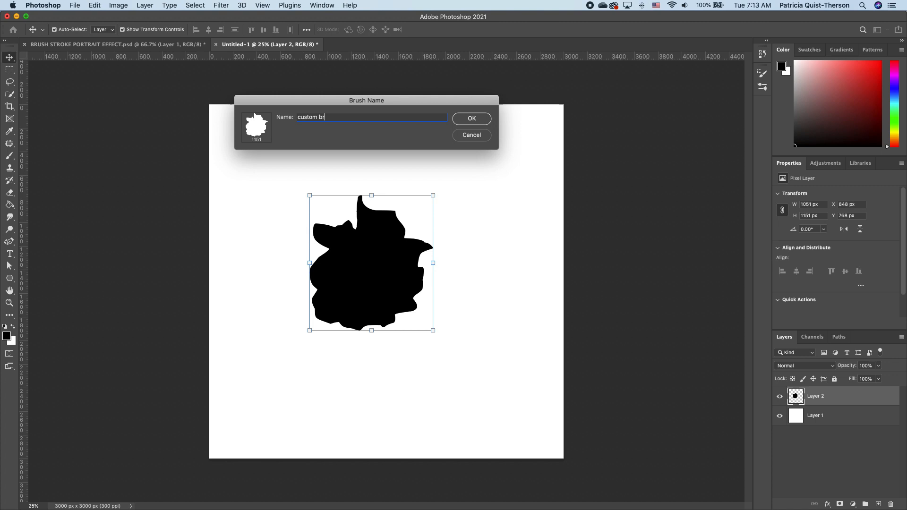
type("ush")
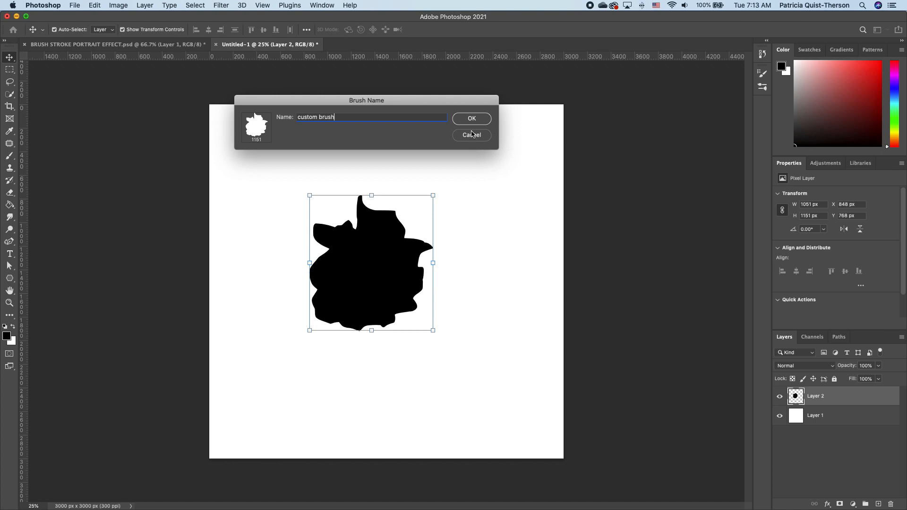
left_click(471, 118)
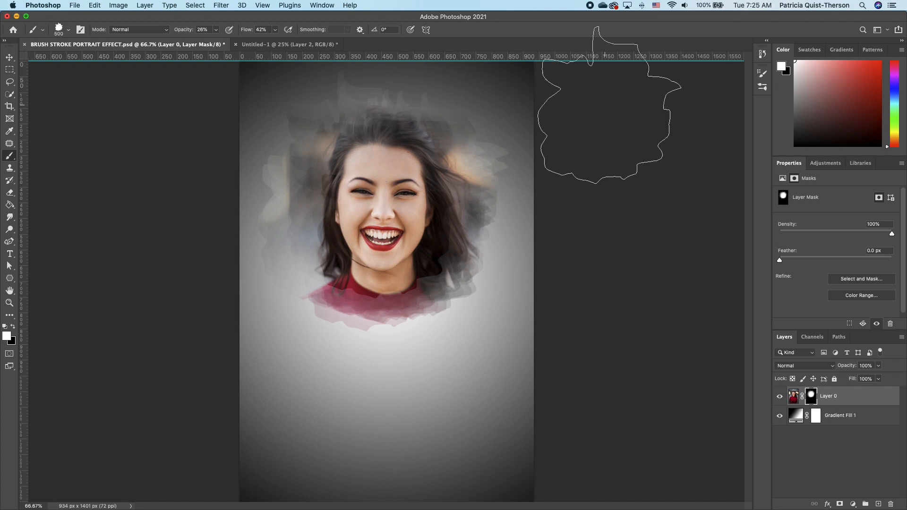
- Enable a Color Burn Dual Brush tip at 70 px in Brush Settings, then return to Untitled-1
left_click(322, 5)
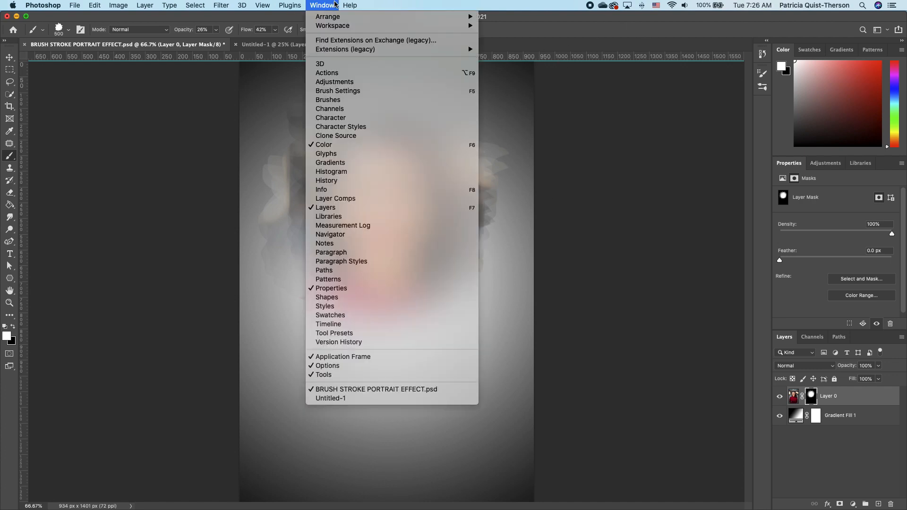
mouse_move(338, 91)
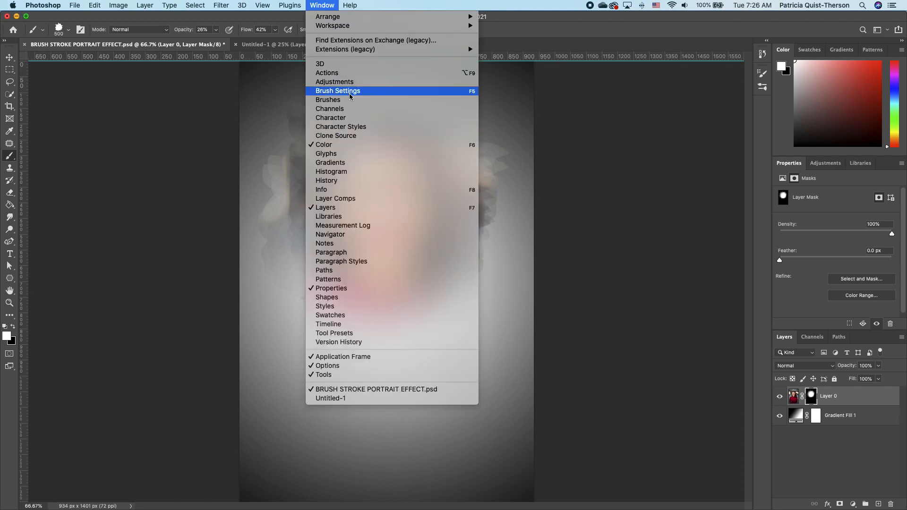
left_click(338, 91)
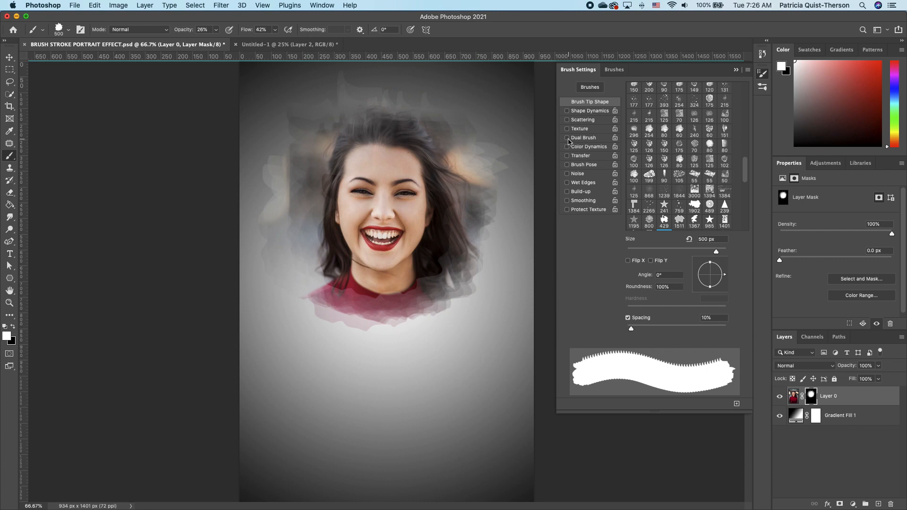
left_click(567, 137)
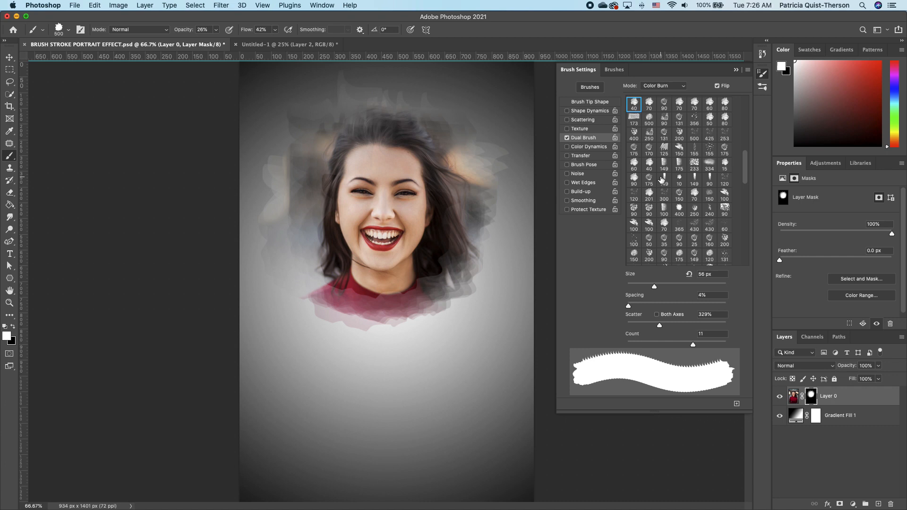
left_click(695, 195)
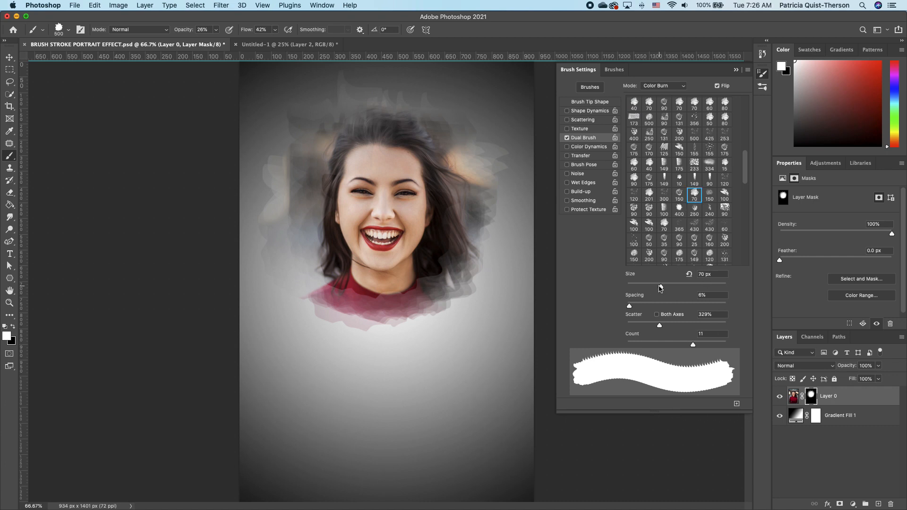
left_click_drag(629, 283, 681, 283)
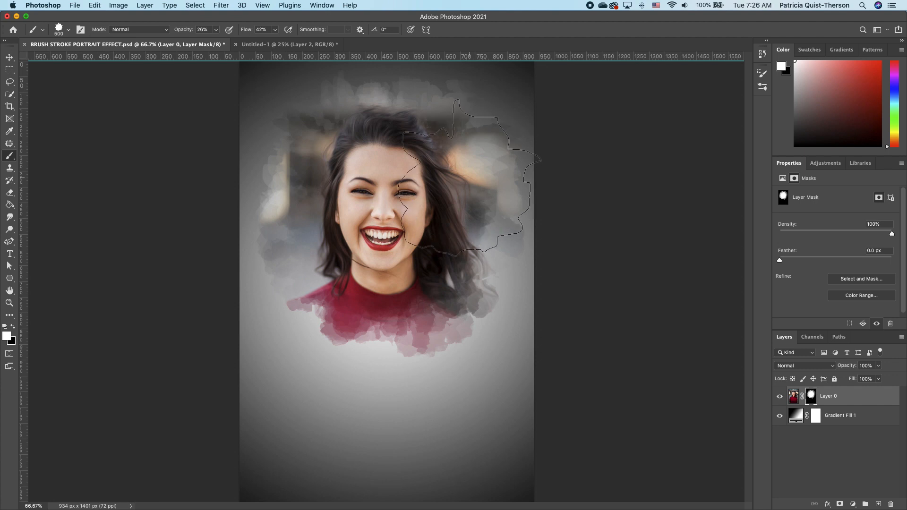
left_click(288, 44)
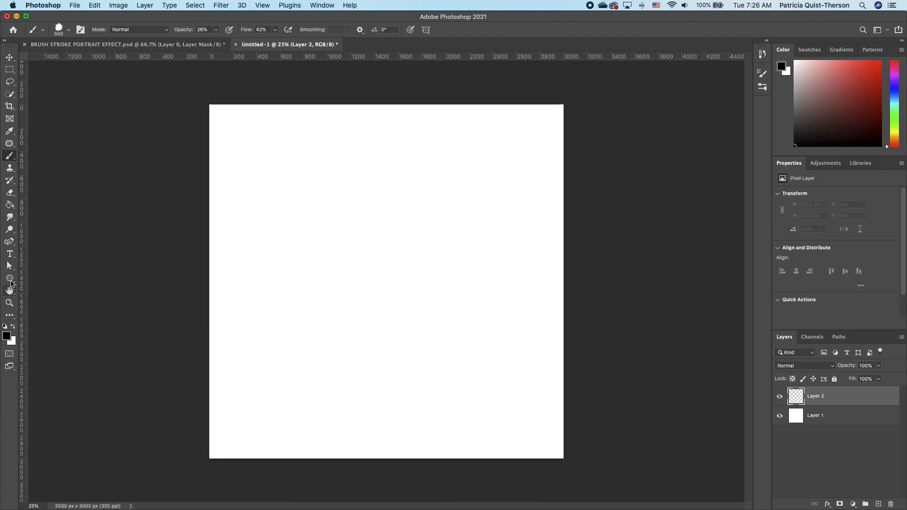
- Draw a black six-pointed star with the Polygon tool near the canvas centre
left_click(9, 278)
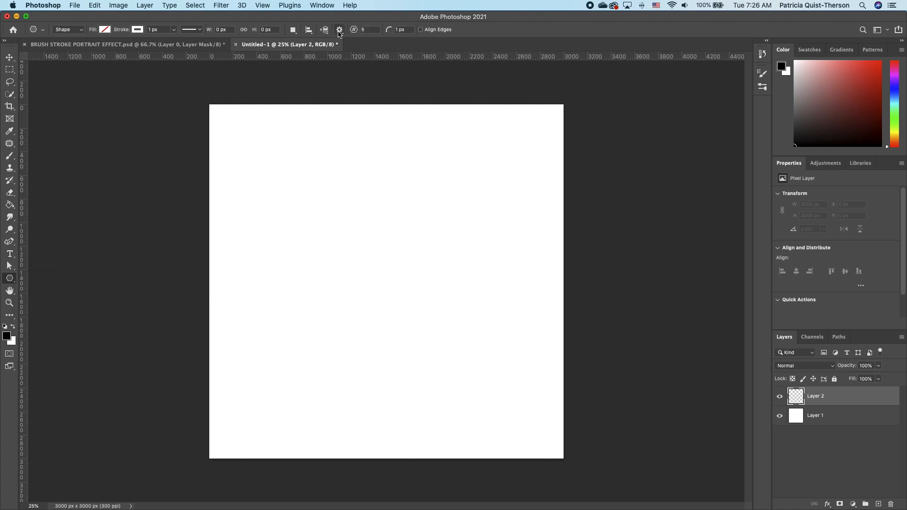
left_click(340, 29)
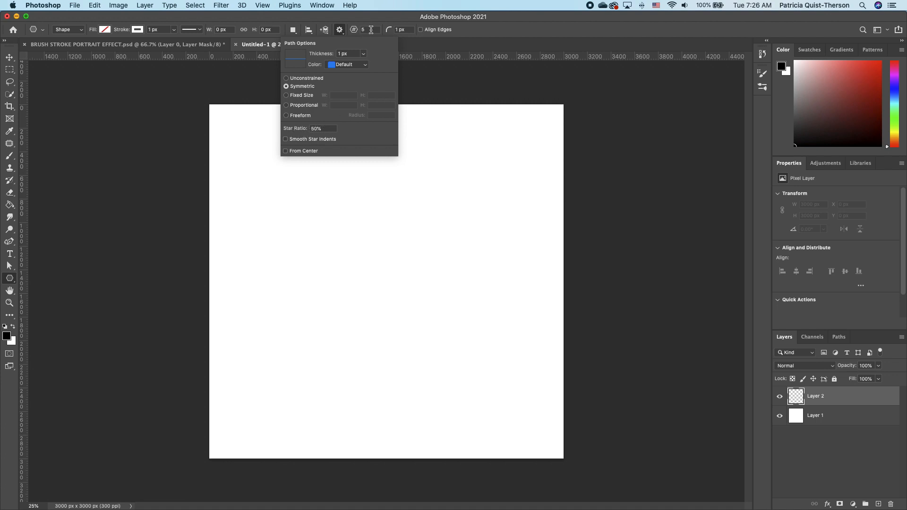
left_click(363, 29)
type("6")
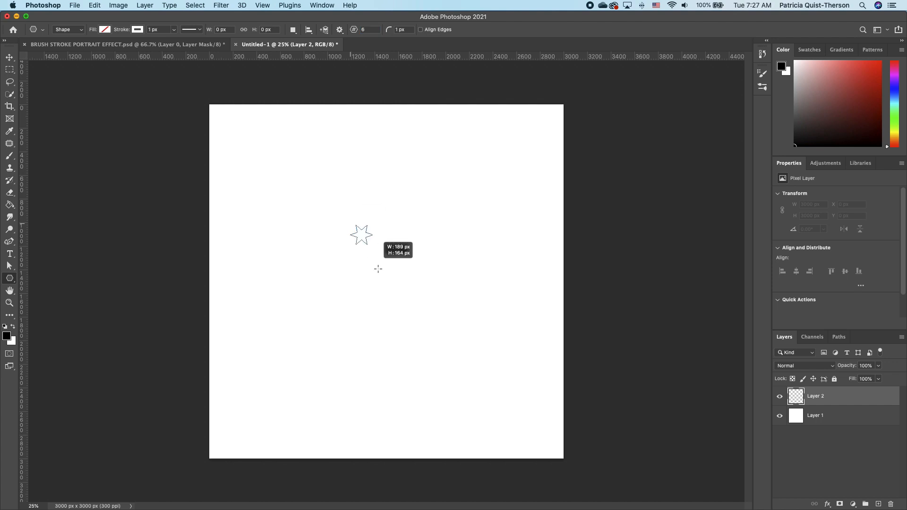
left_click_drag(350, 229, 431, 297)
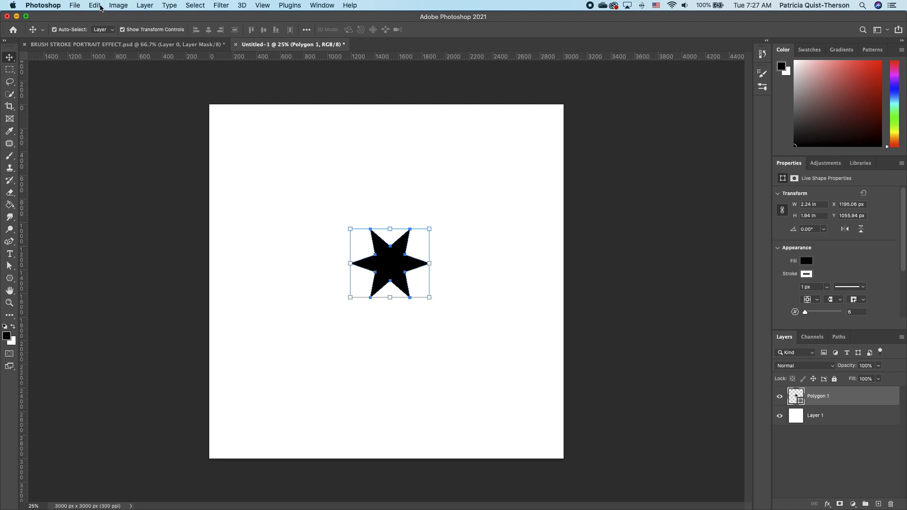
- Define the star shape as a brush preset named 'star brush'
left_click(94, 5)
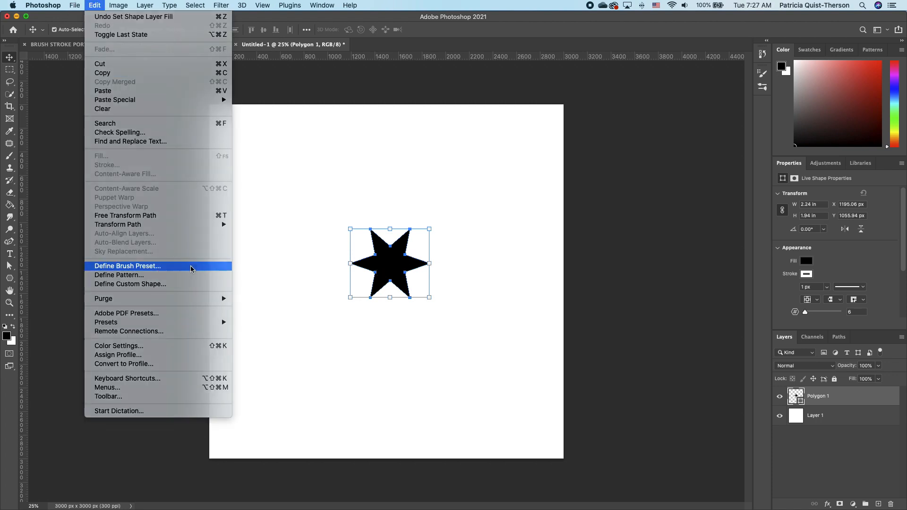
left_click(127, 266)
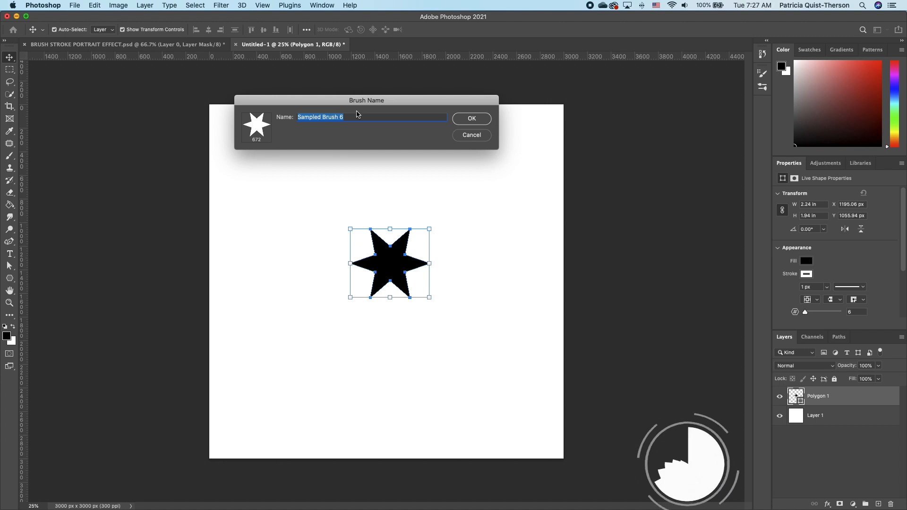
type("star")
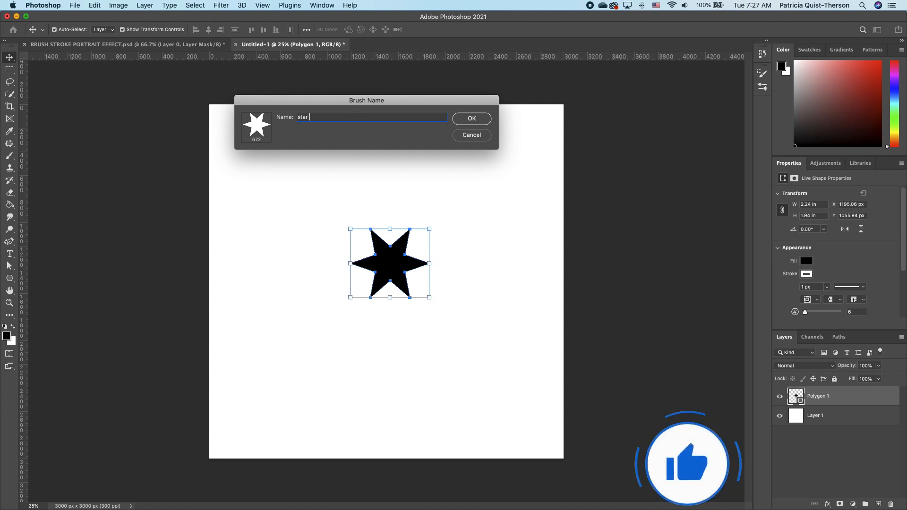
type("brush")
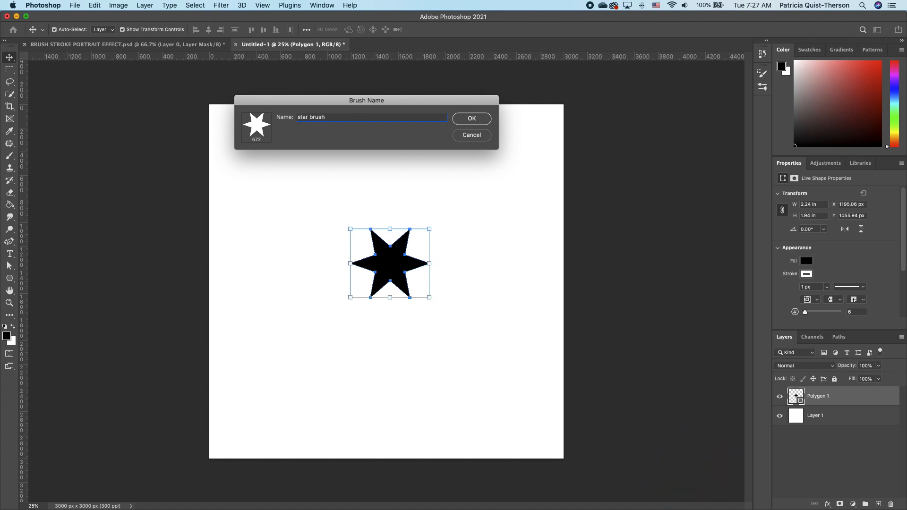
left_click(471, 119)
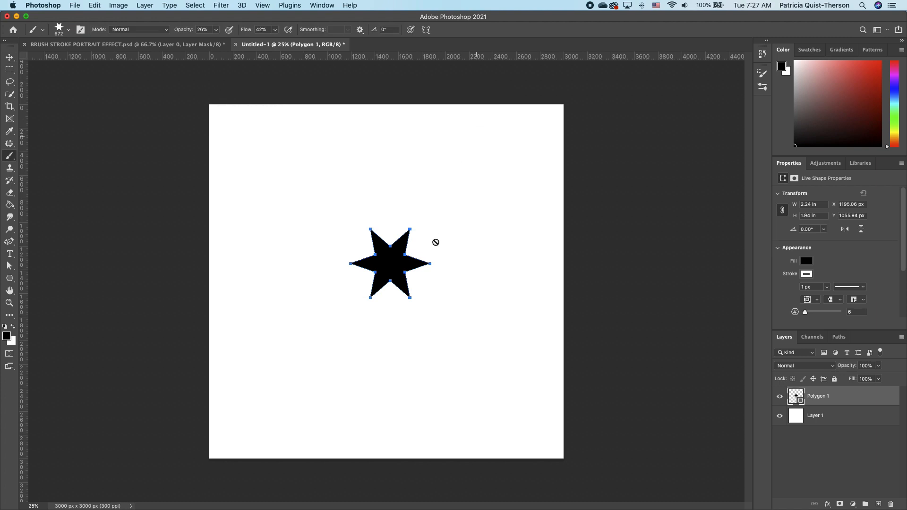
mouse_move(474, 219)
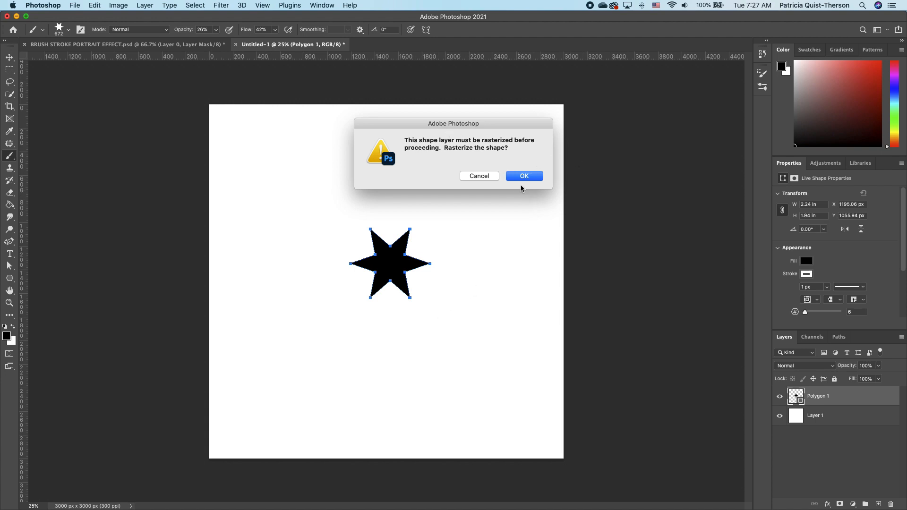
- Rasterize the star layer and stamp stars at 100% opacity and flow
left_click(524, 176)
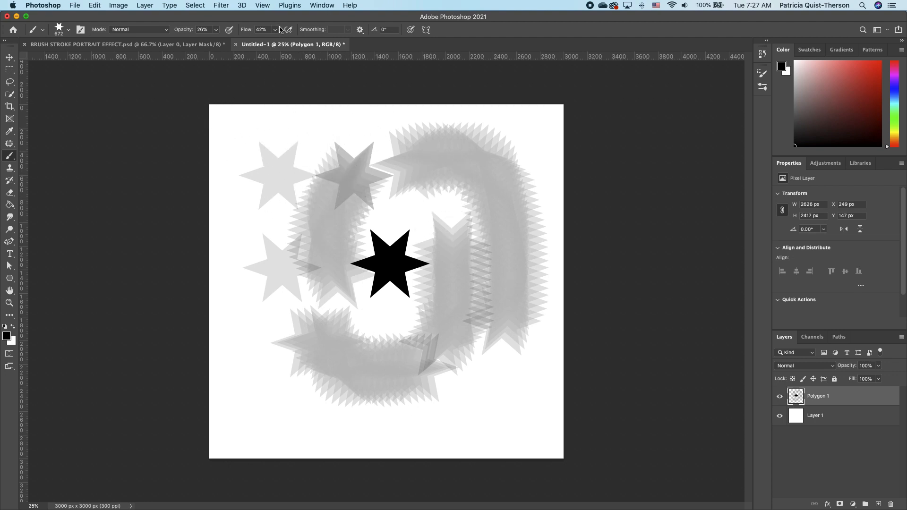
left_click(274, 30)
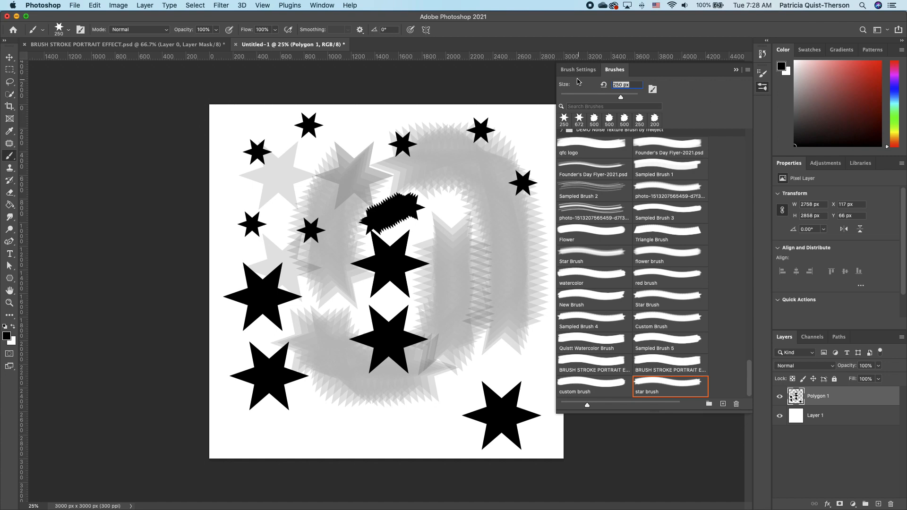
- Set brush tip spacing to about 93% and a smaller size, painting a star trail
left_click(578, 69)
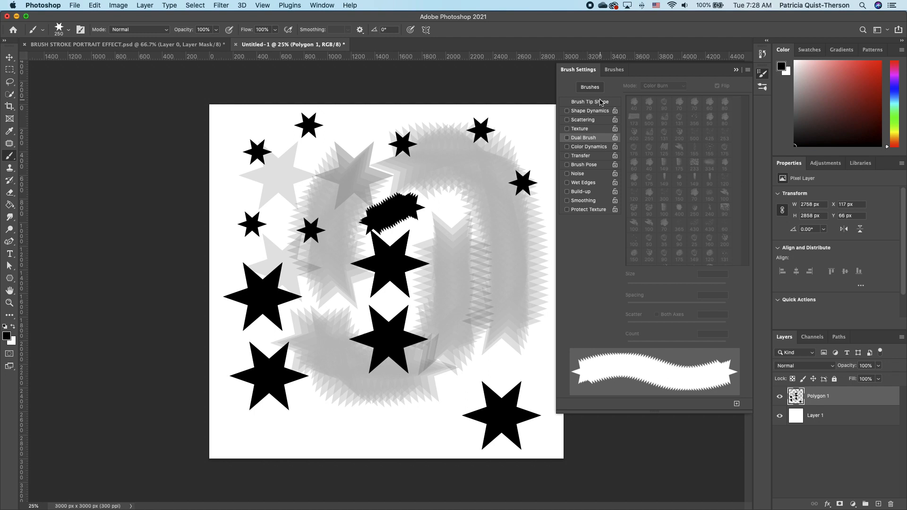
left_click(588, 101)
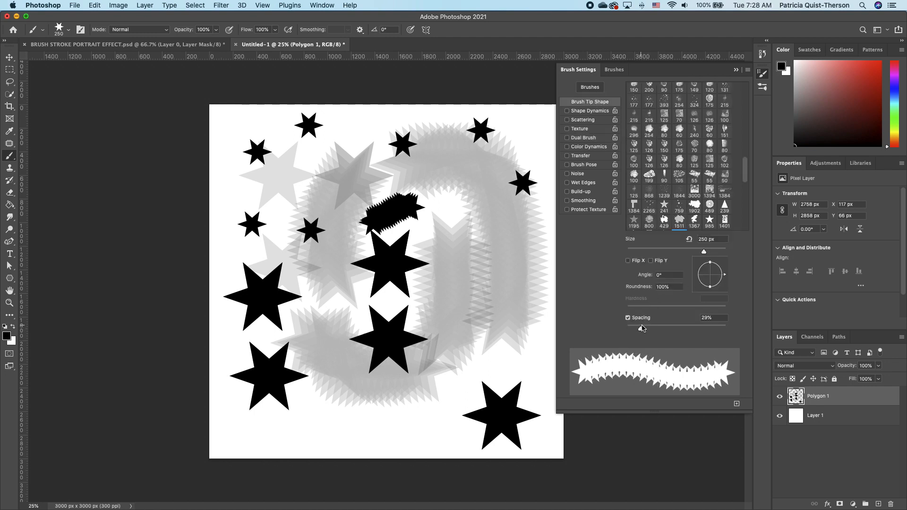
left_click_drag(642, 327, 723, 327)
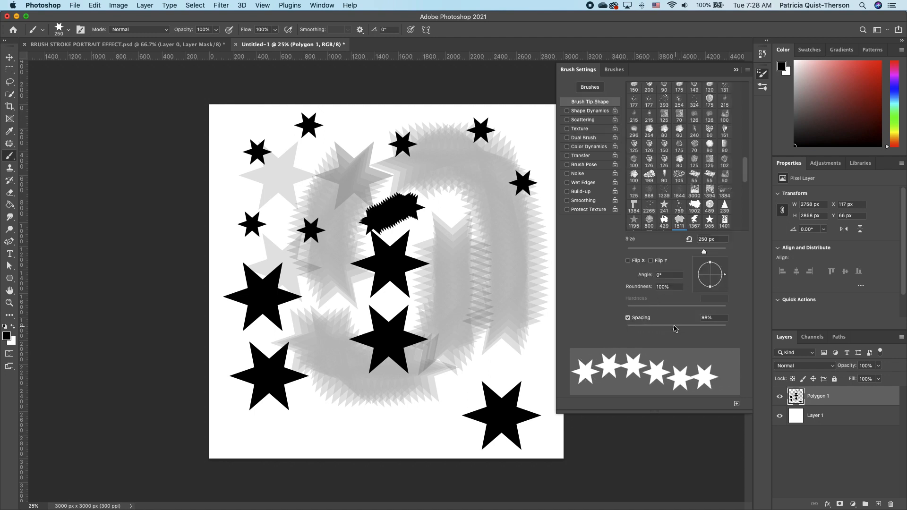
left_click_drag(703, 251, 676, 251)
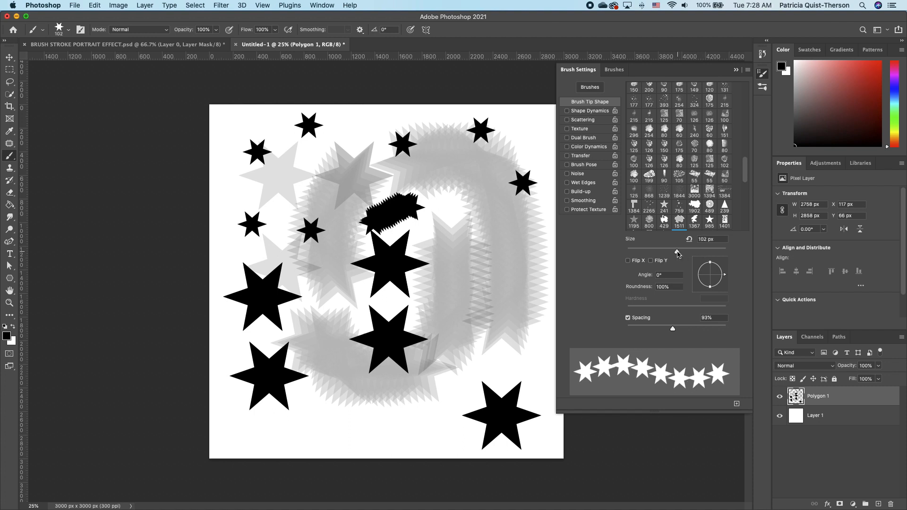
left_click_drag(671, 249, 688, 249)
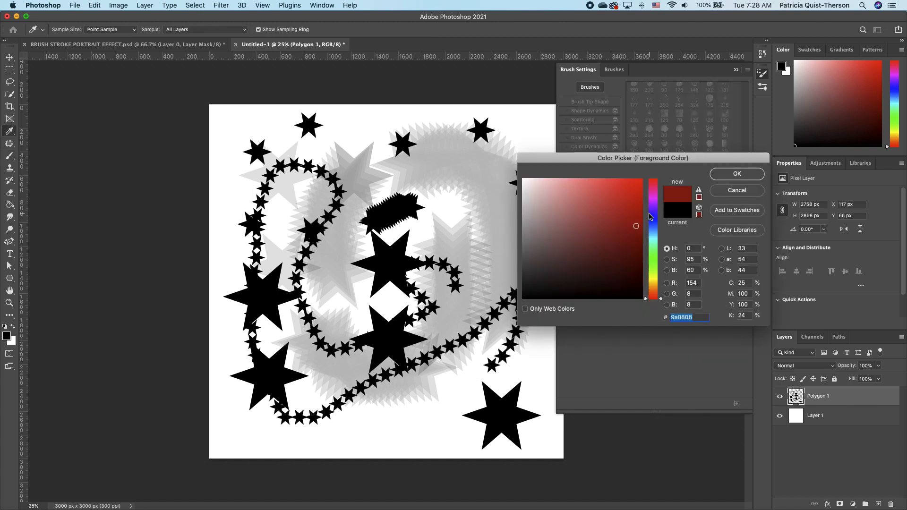
- Paint a dark red star trail, then a long light blue one across the canvas
left_click(736, 173)
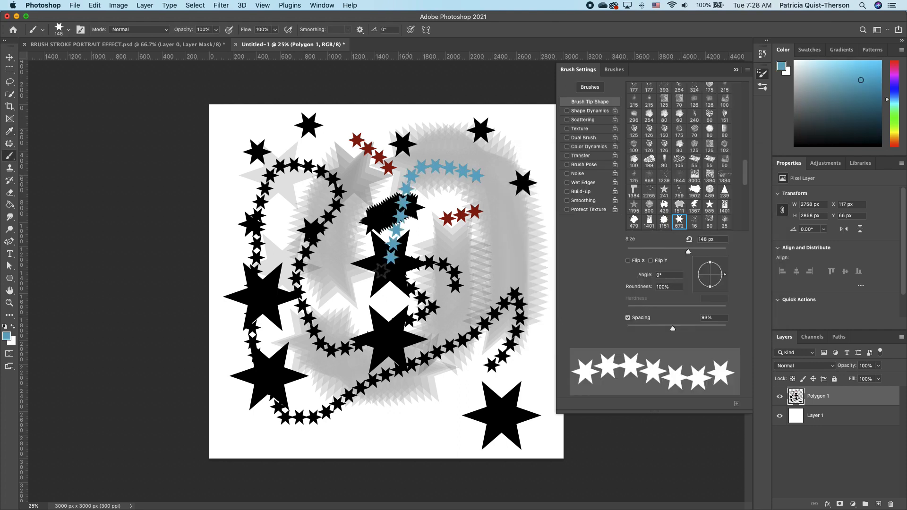
left_click_drag(255, 231, 457, 286)
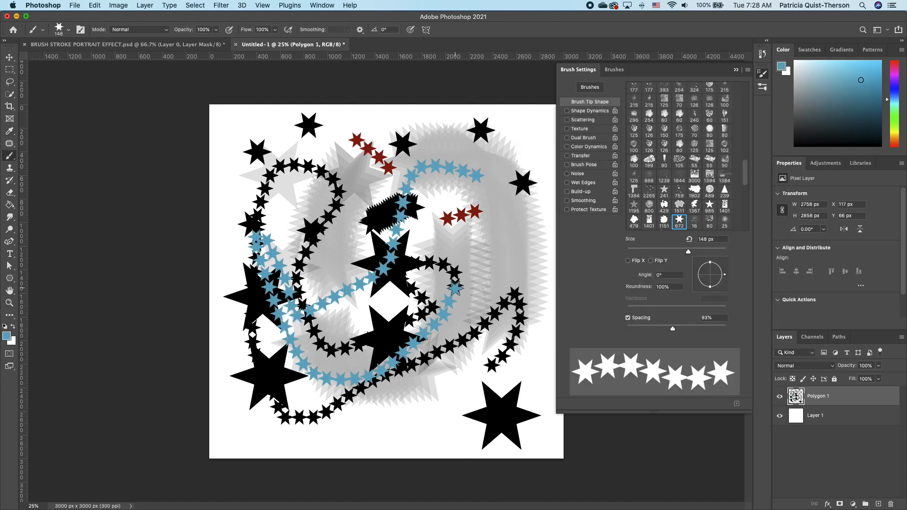